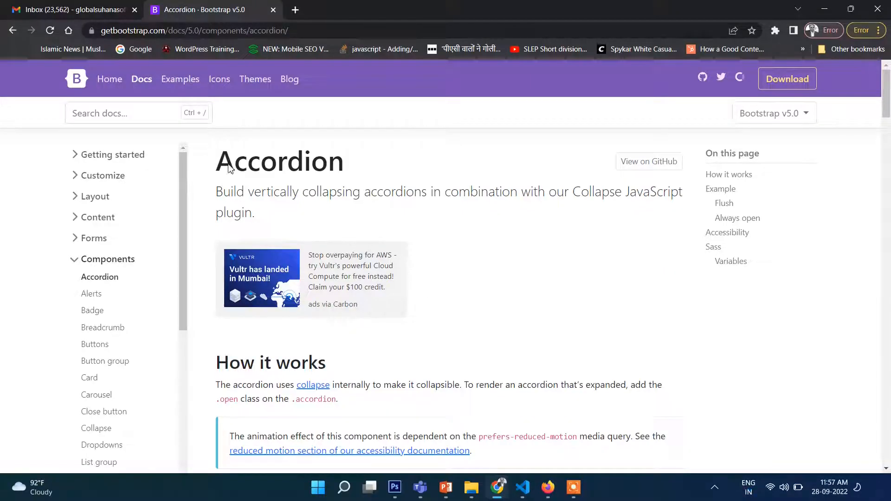
- Scroll the Bootstrap docs down to the accordion example markup and bring VS Code forward
scroll(down, 3)
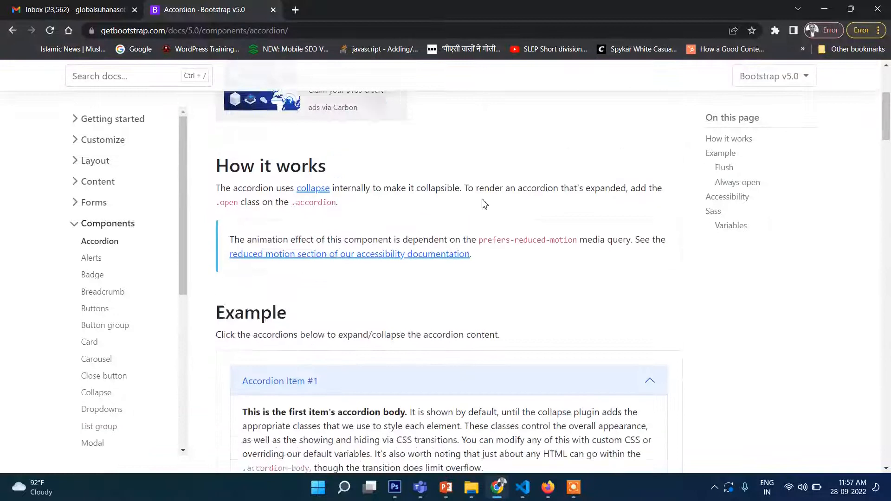
scroll(down, 3)
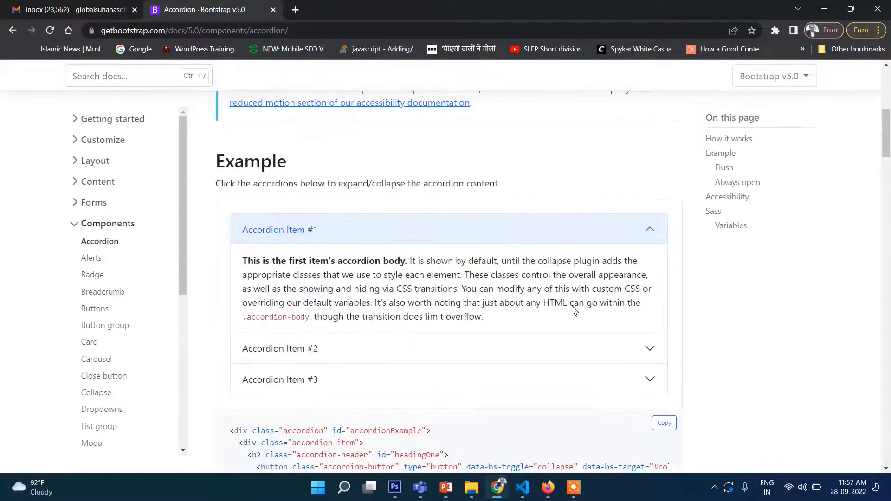
scroll(down, 3)
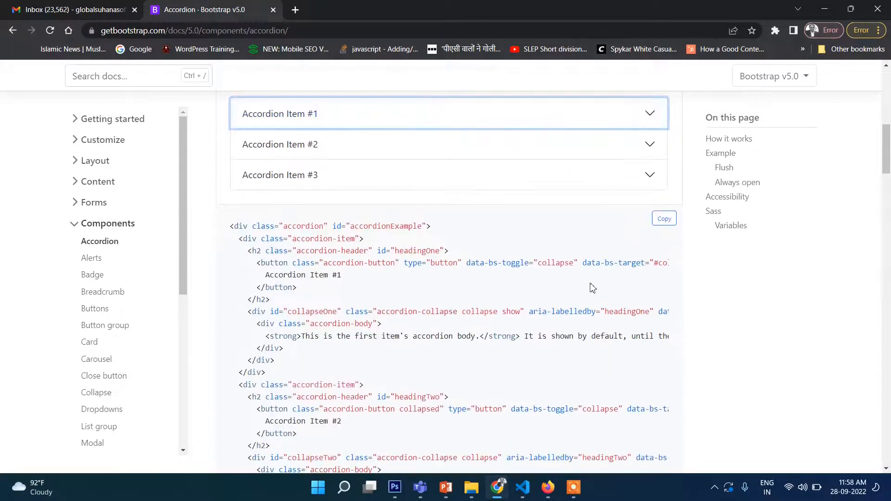
scroll(down, 3)
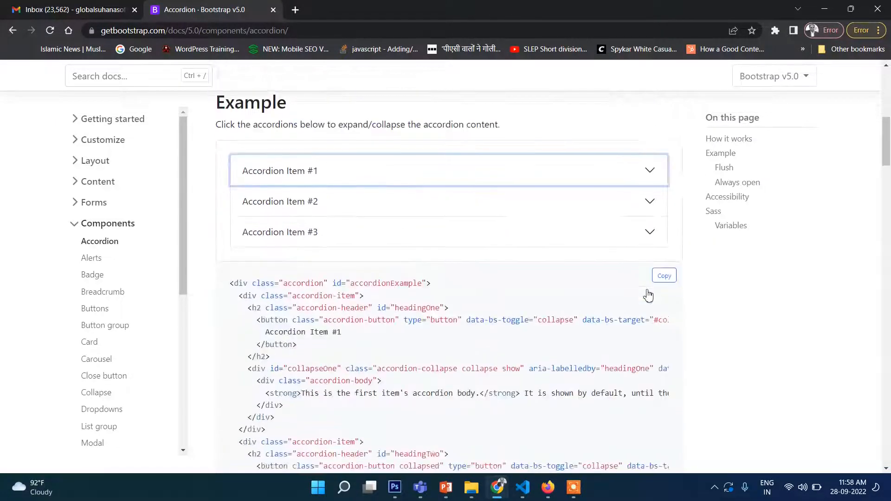
scroll(down, 3)
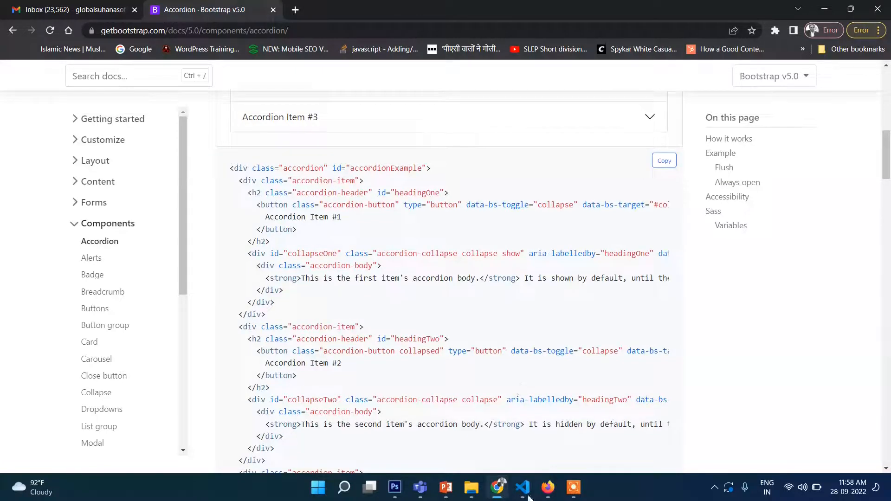
click(521, 487)
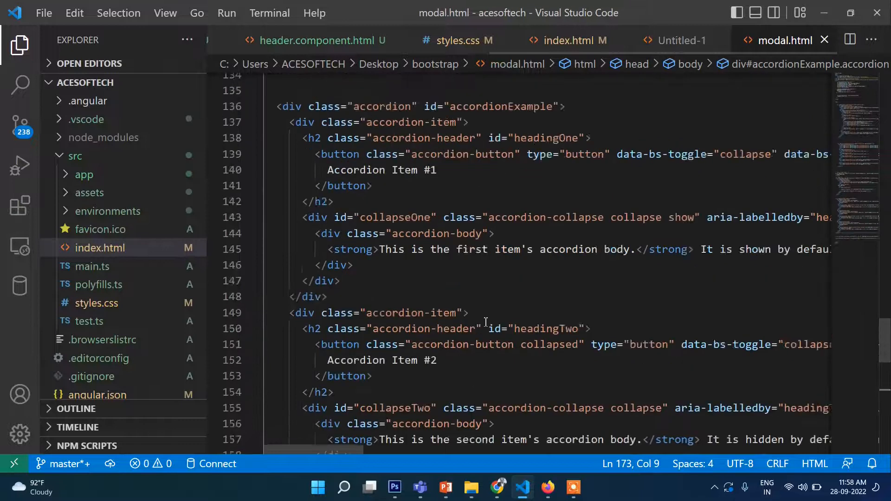
scroll(up, 3)
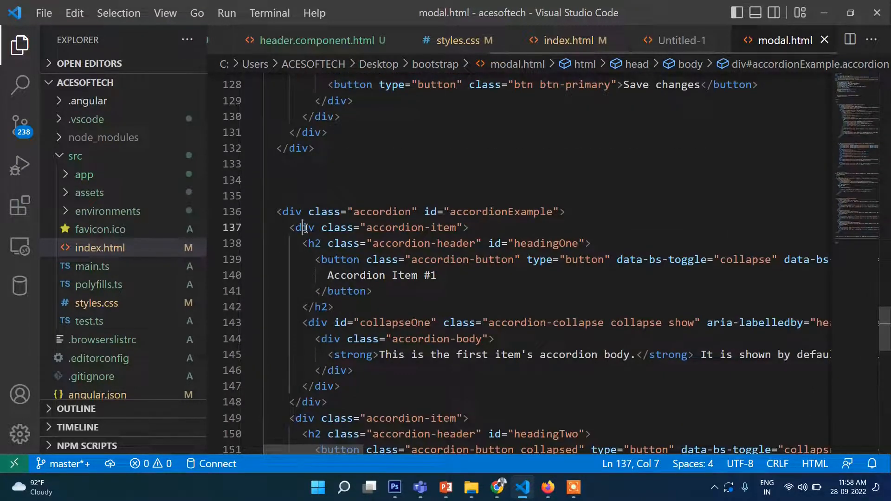
scroll(down, 3)
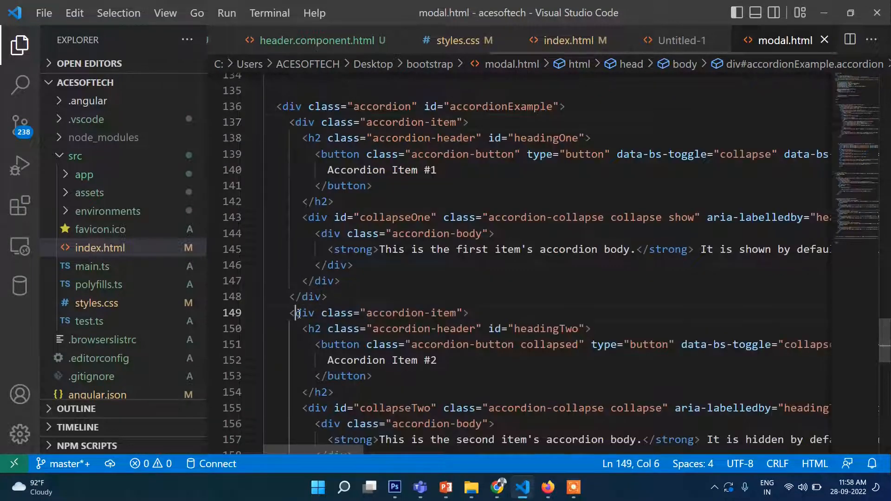
scroll(down, 3)
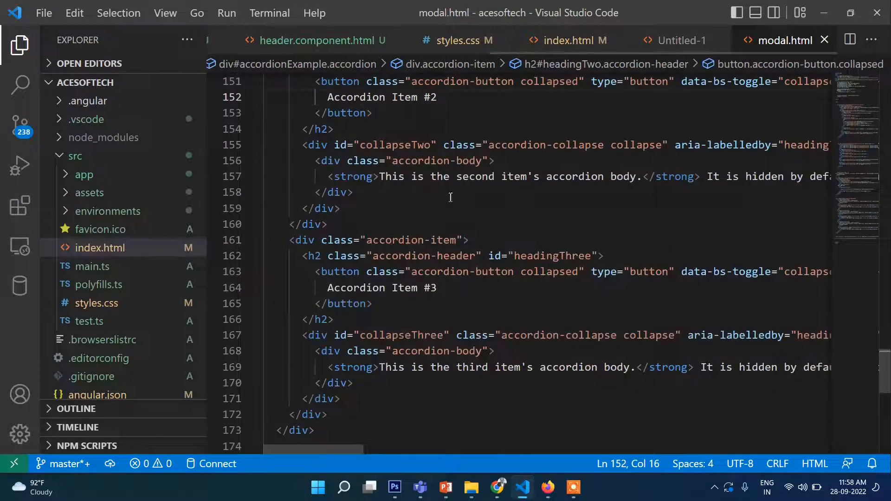
click(406, 287)
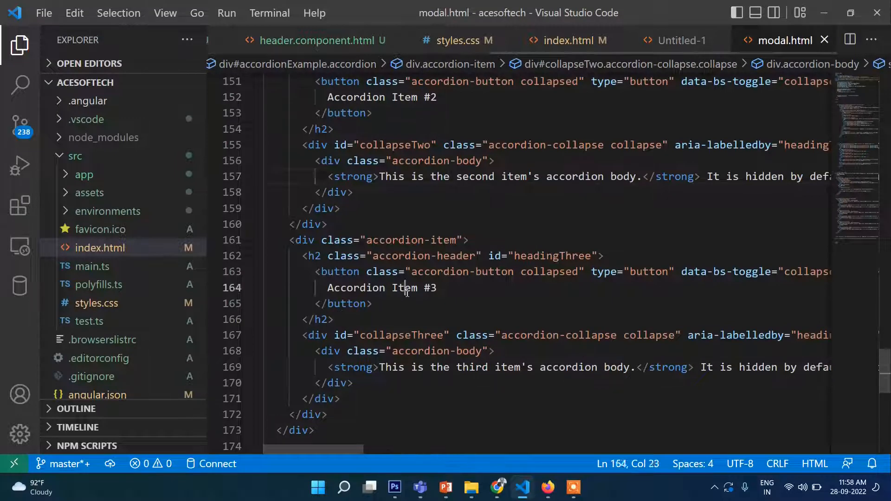
scroll(down, 3)
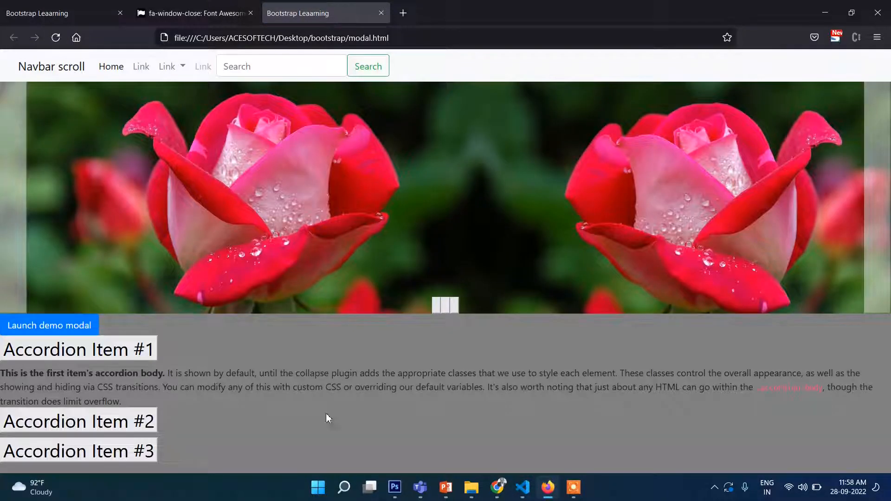
- Expand Accordion Items #3 and #2 in Firefox, reload the page, and return to VS Code
click(78, 383)
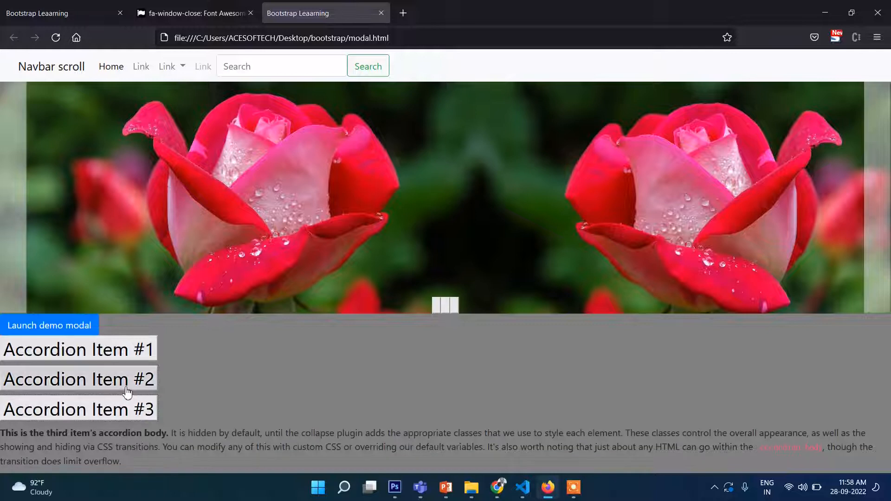
click(78, 378)
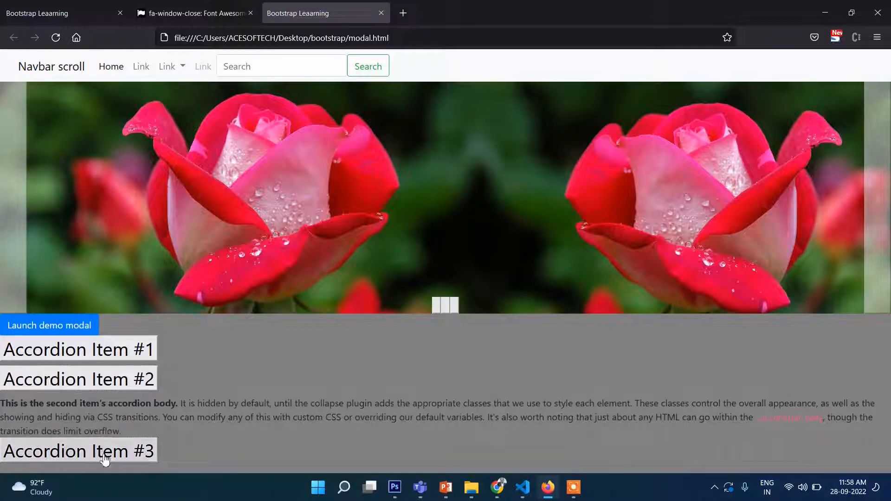
click(55, 37)
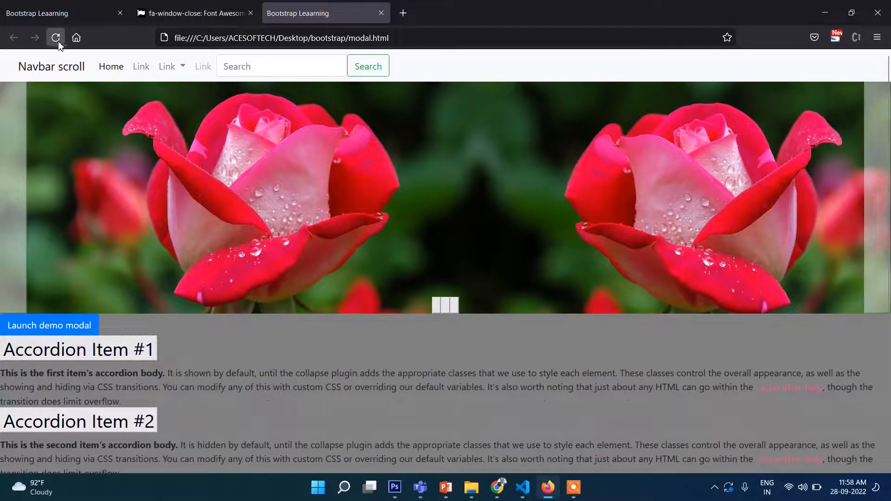
click(56, 38)
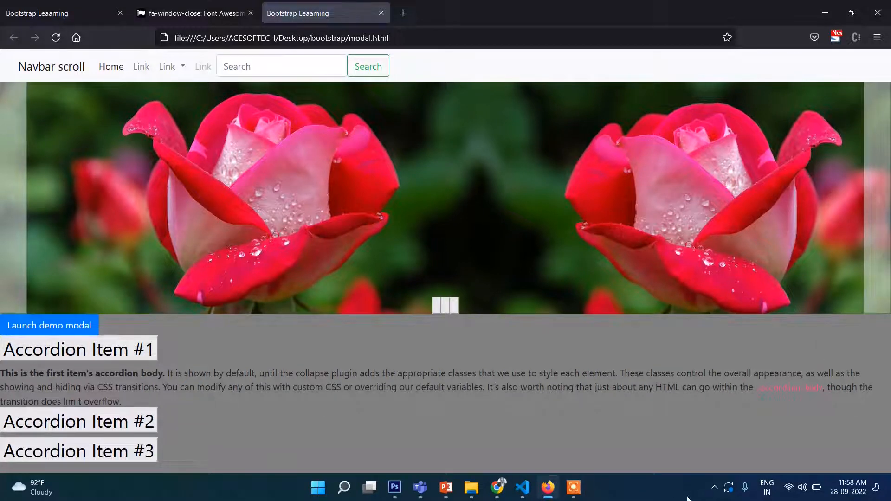
click(521, 488)
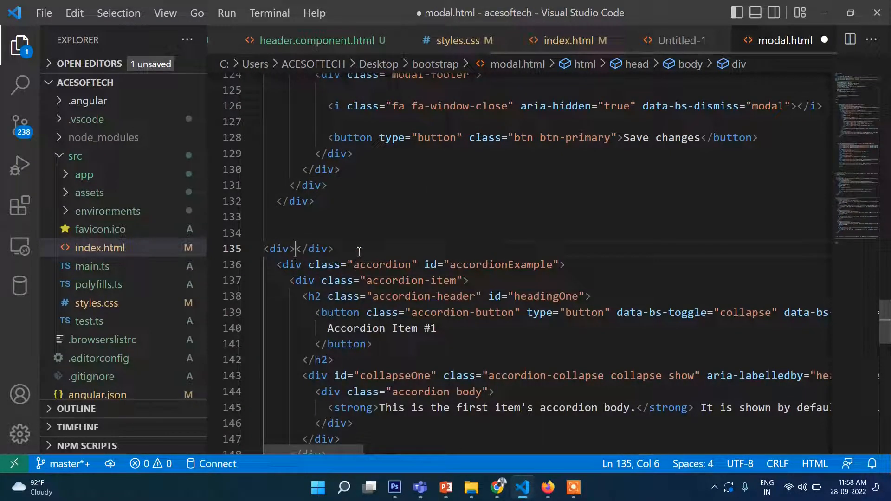
- Wrap the accordion in <div class="container"> and comment out the body's gray background rule
scroll(down, 3)
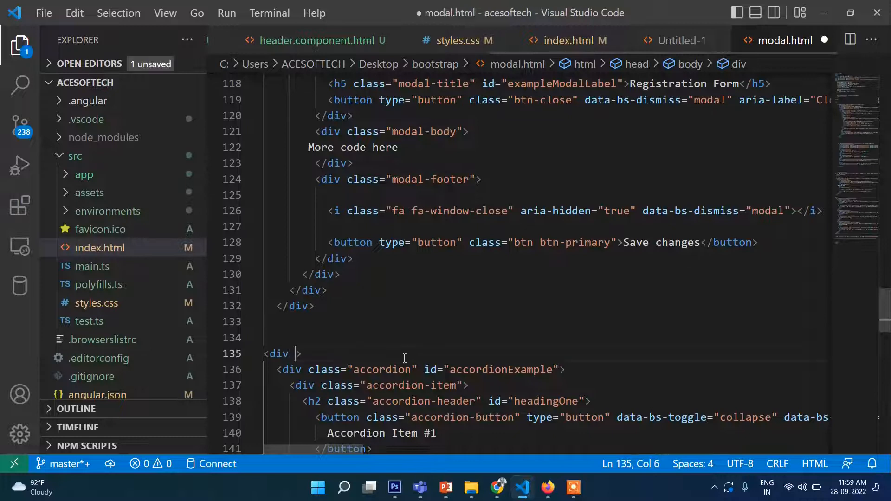
text(class="con")
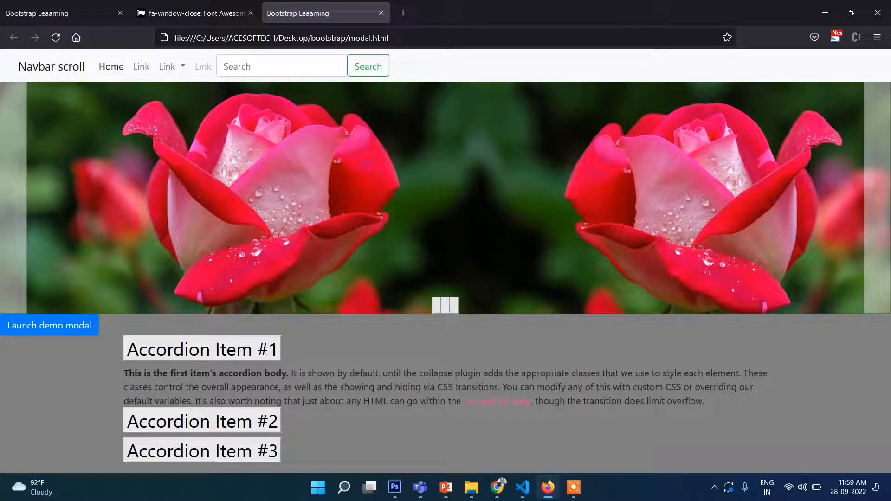
click(521, 487)
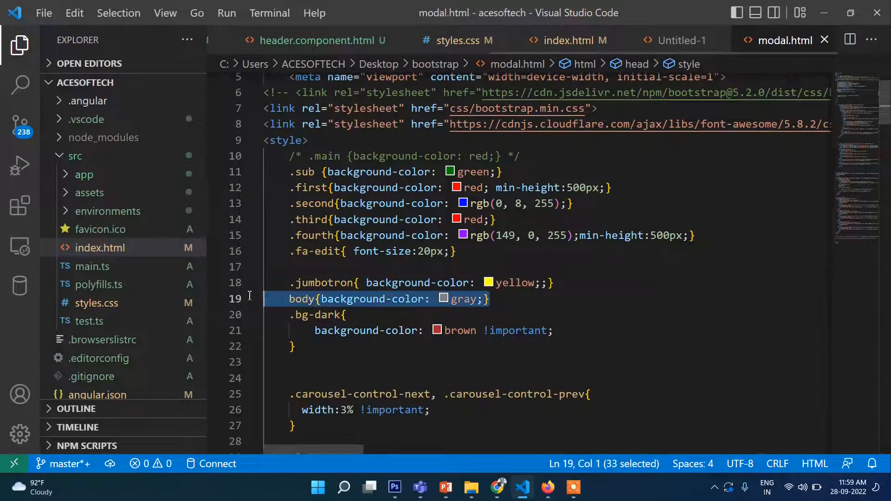
key(Delete)
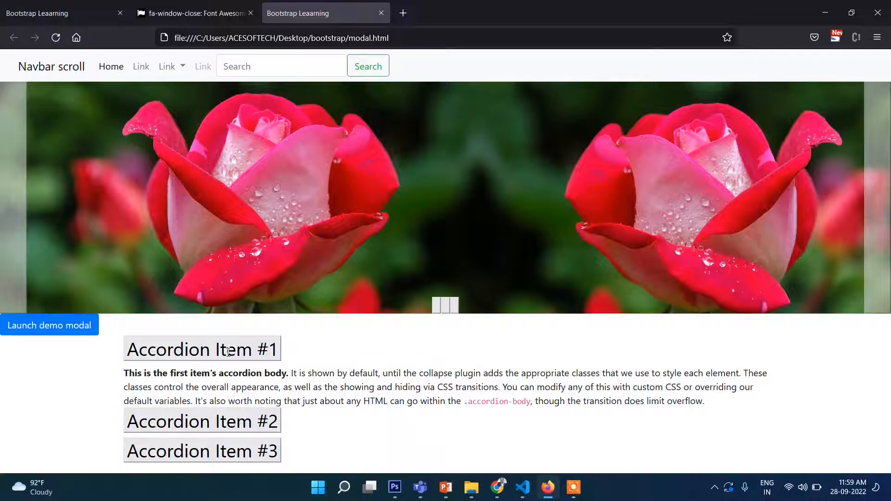
- Expand Accordion Item #2 and view the reloaded page showing +/− toggle icons
click(201, 379)
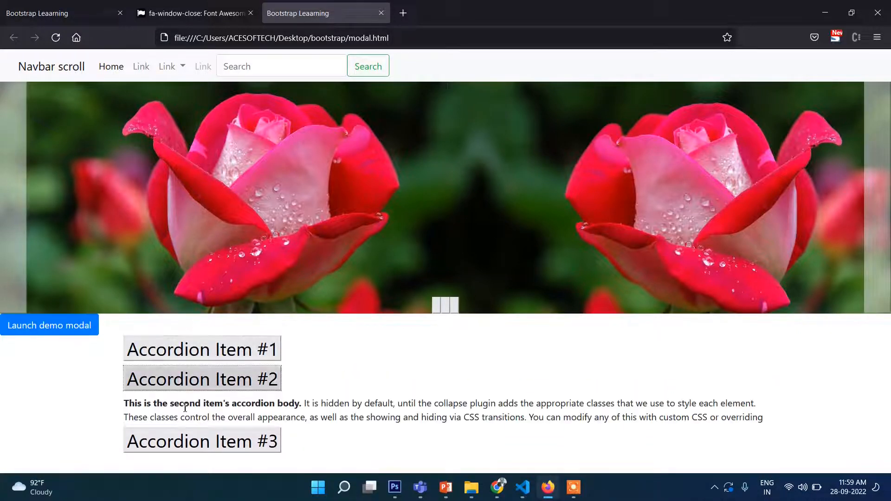
click(202, 349)
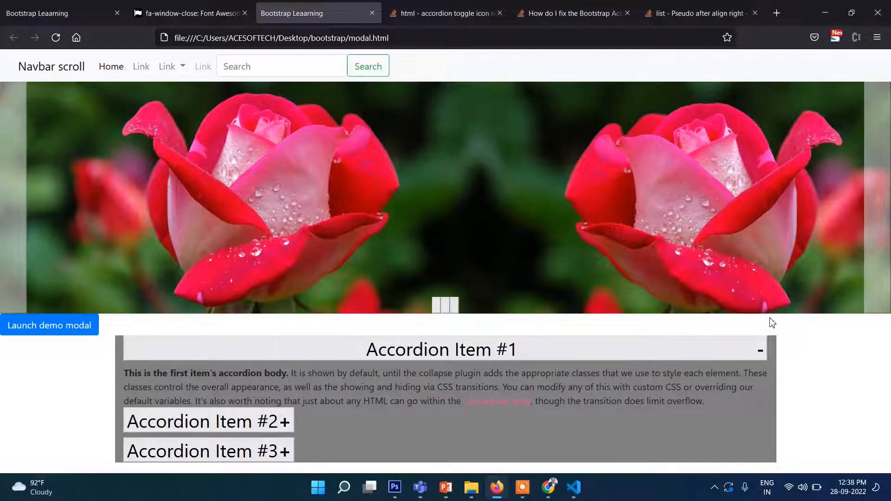
click(758, 350)
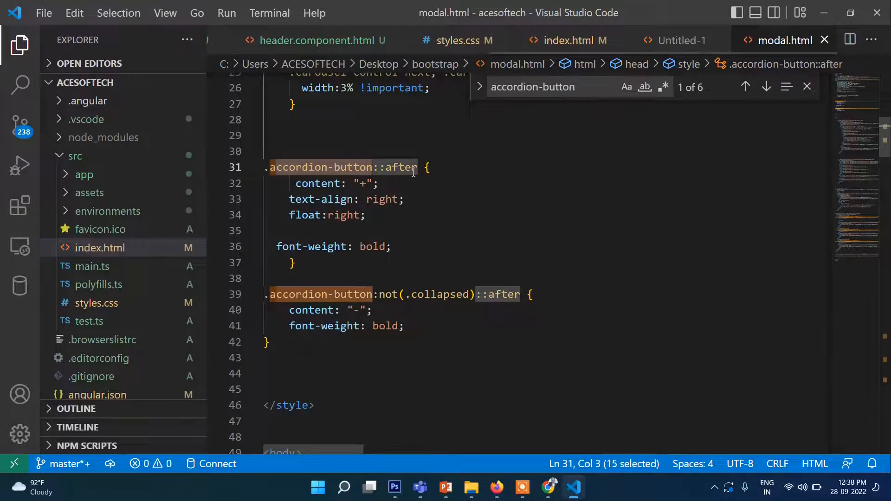
scroll(down, 3)
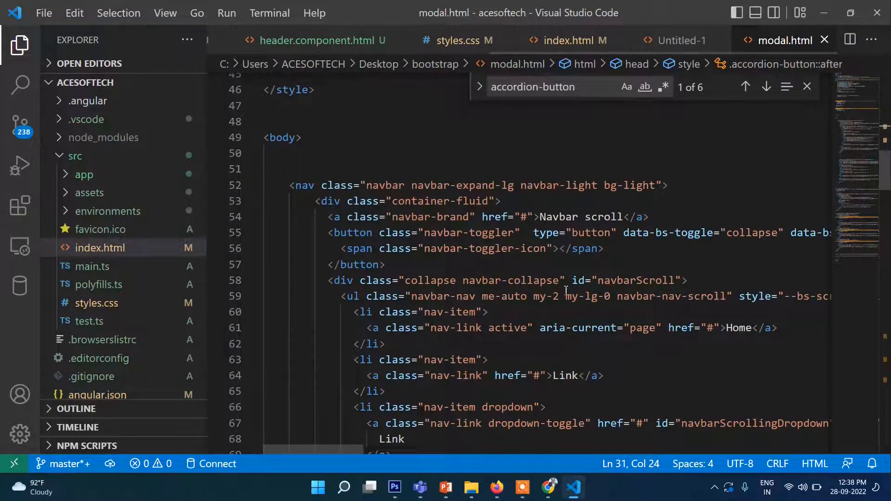
mouse_move(653, 307)
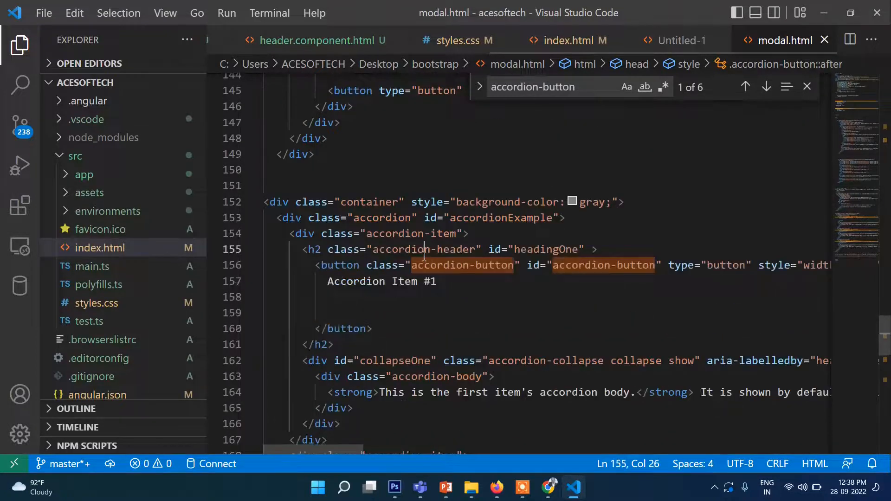
double_click(461, 265)
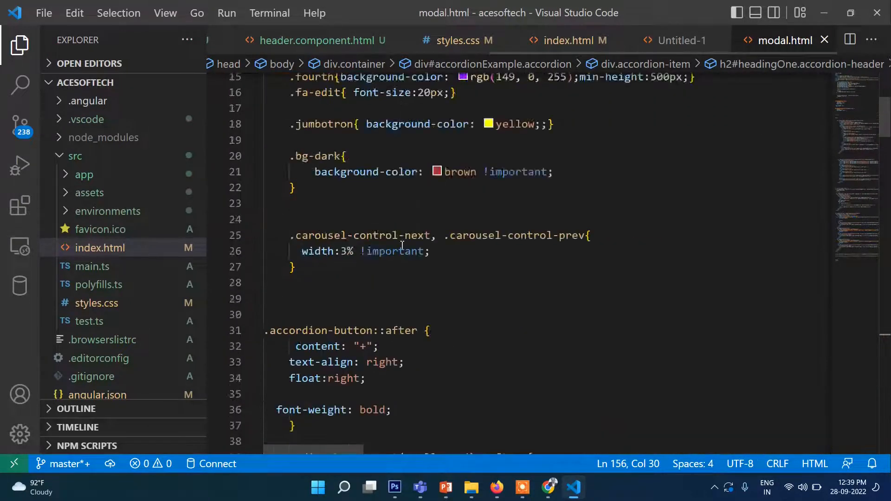
scroll(down, 3)
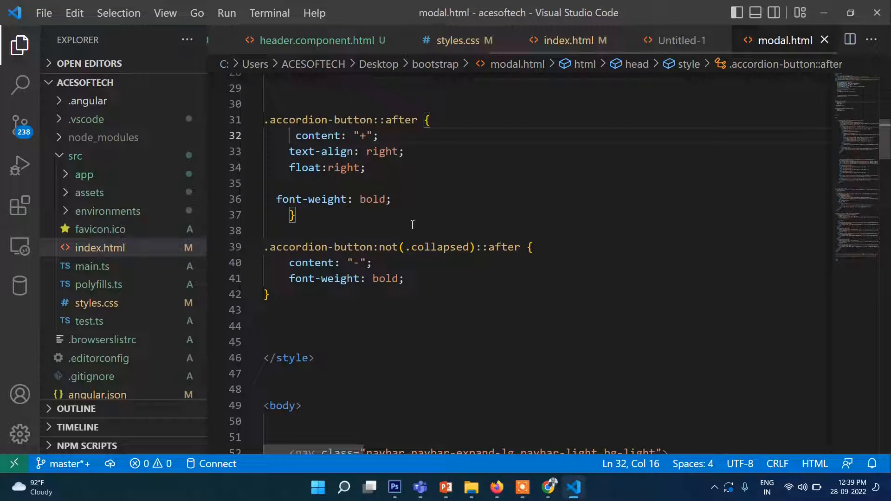
mouse_move(352, 247)
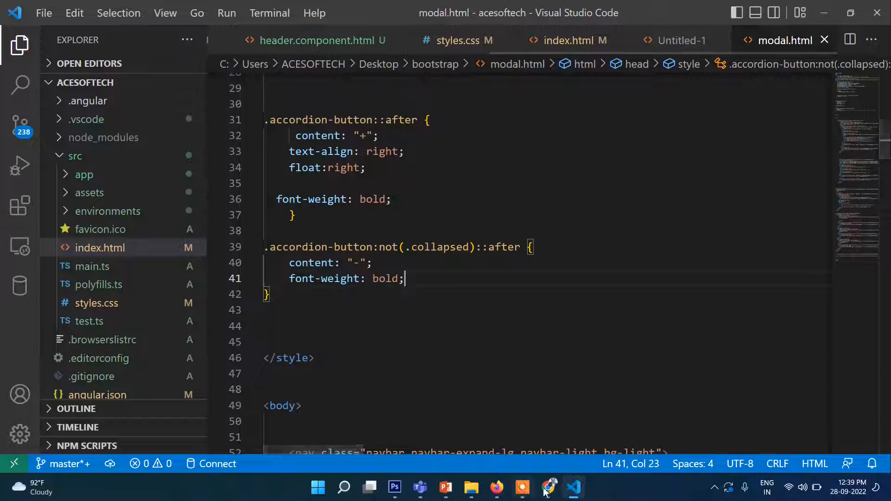
- Toggle Accordion Items #2, #3 and #1 in Chrome, reload the page, and return to VS Code
click(547, 488)
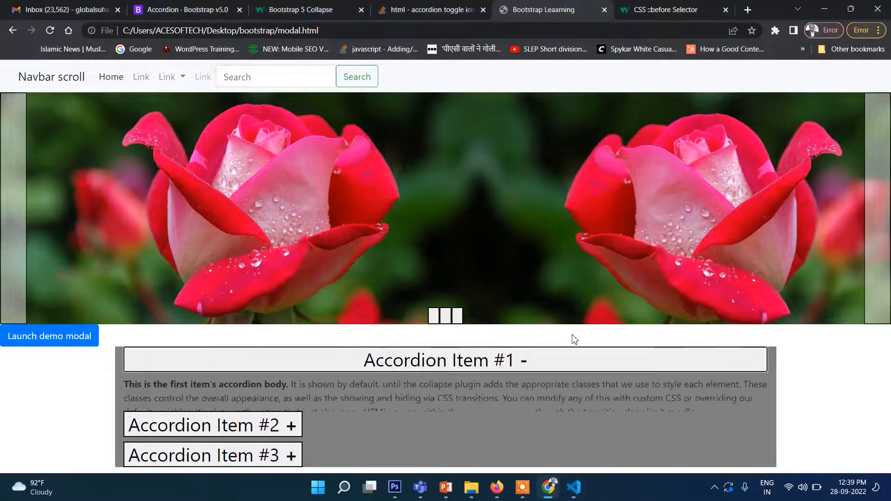
scroll(down, 3)
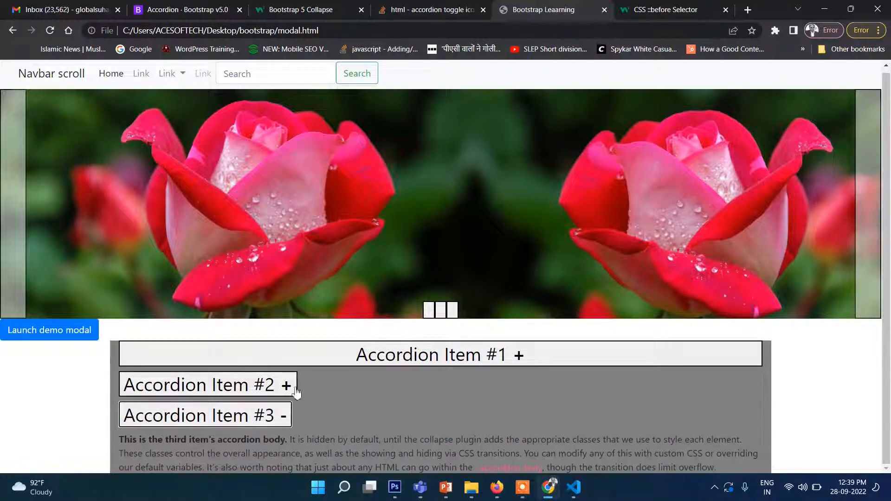
click(204, 385)
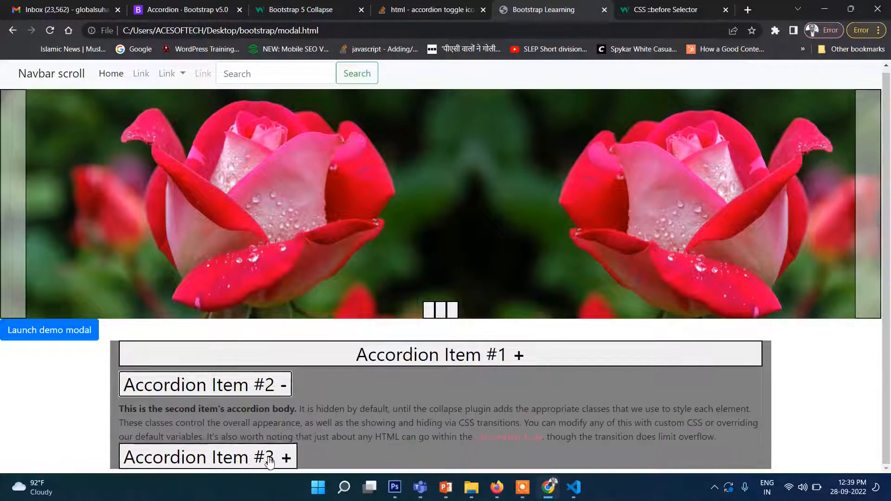
click(431, 355)
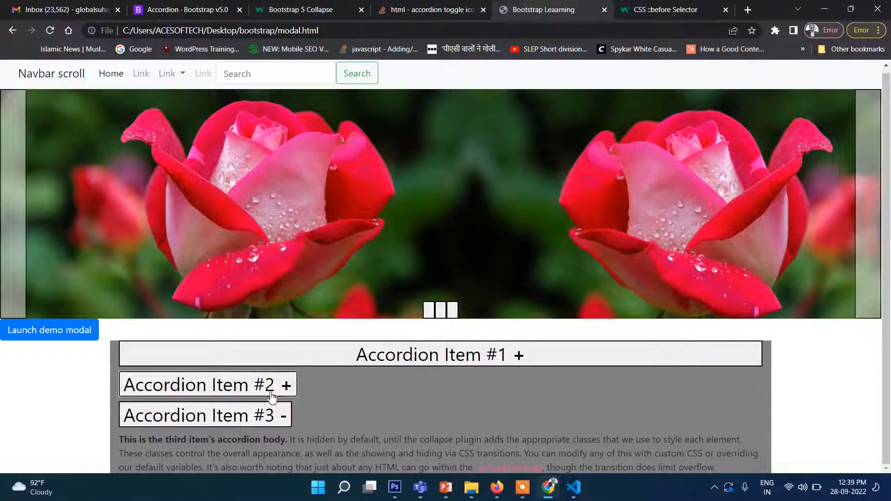
click(432, 354)
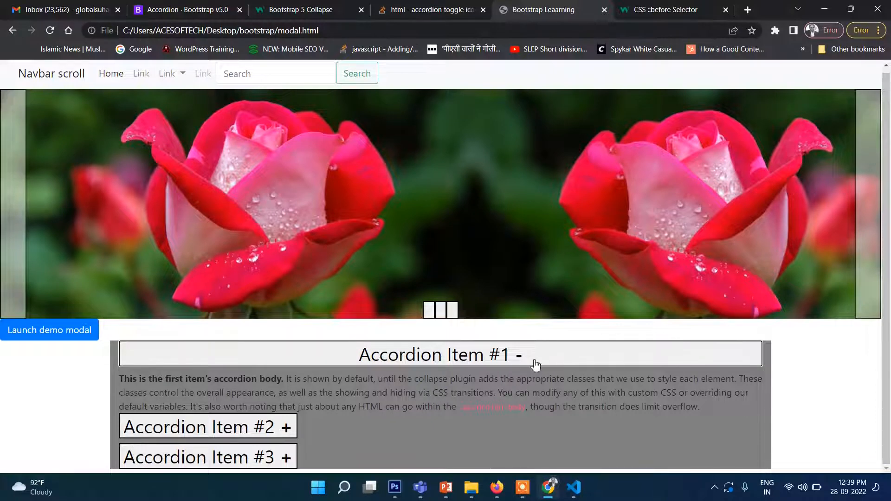
click(436, 353)
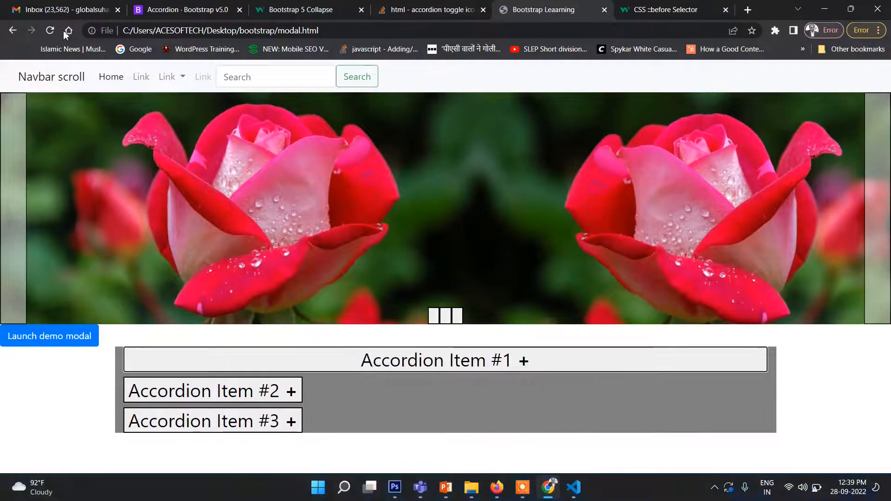
click(434, 360)
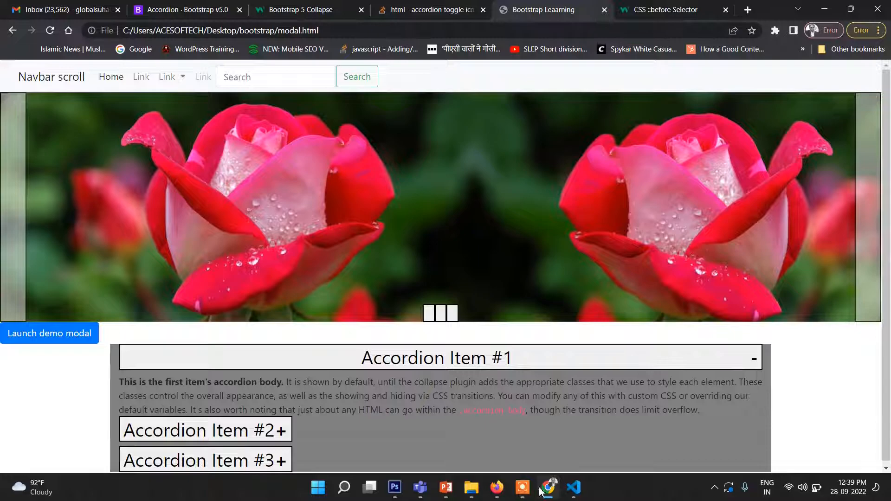
click(572, 488)
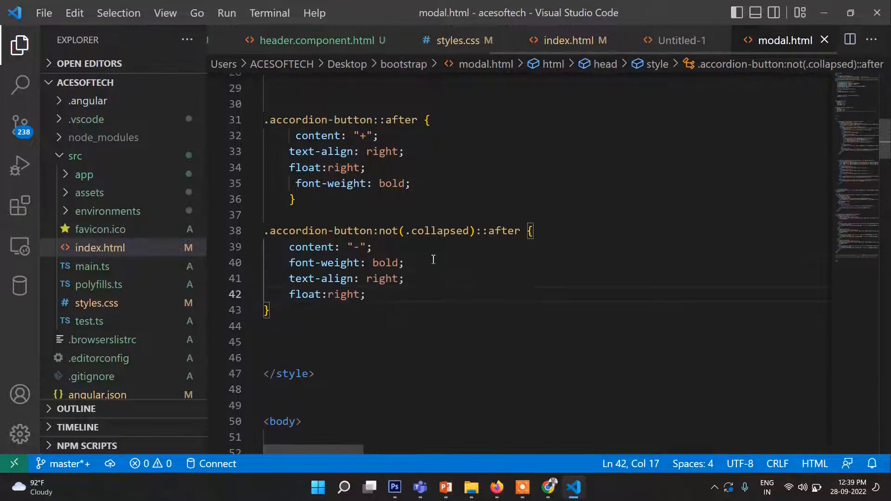
- Add text-align: right and float:right to the open-button ::after rule, then view it in Chrome
click(548, 487)
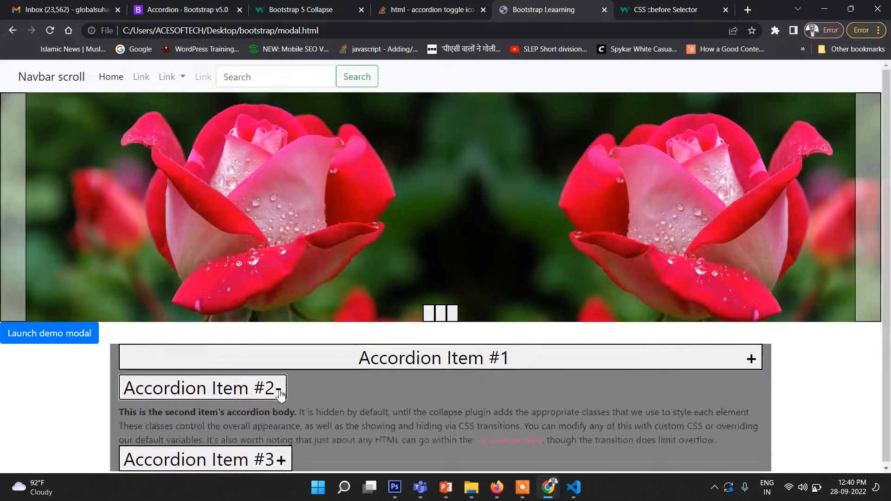
- Toggle Accordion Item #2 on the reloaded page to confirm its plus sits far right
click(201, 388)
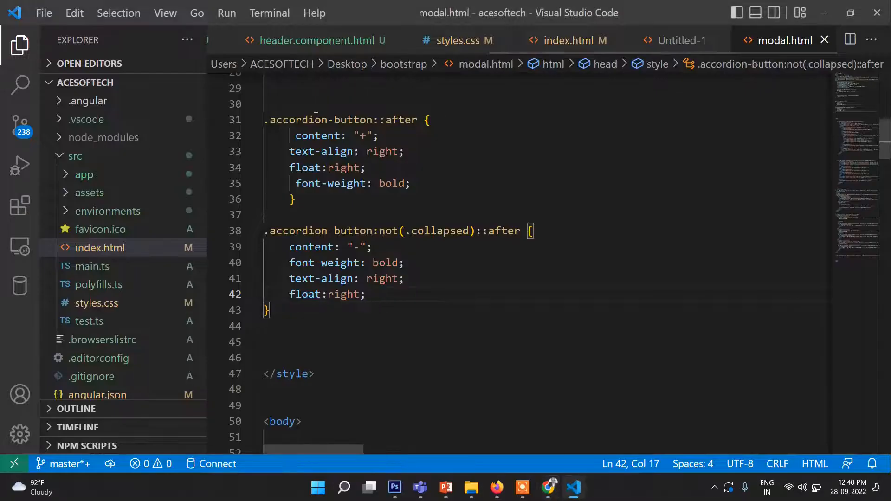
- Select and review the ::after toggle rules in modal.html, then bring Chrome forward
drag(313, 119, 270, 310)
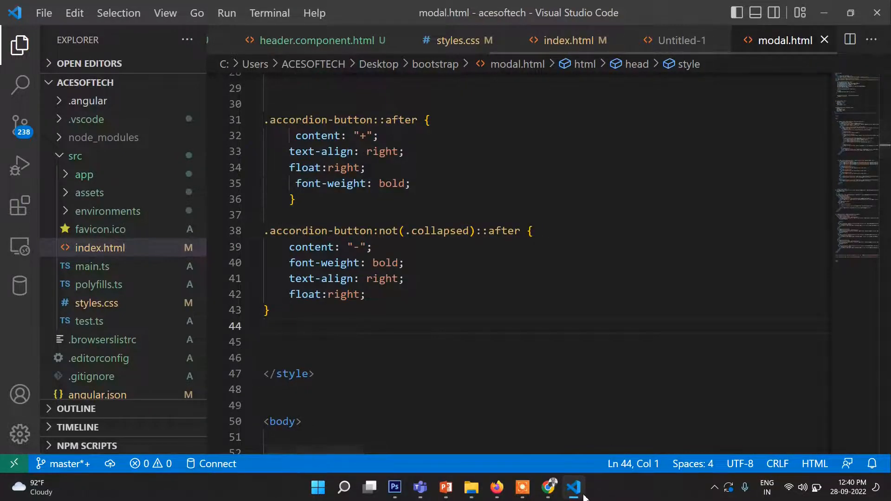
click(547, 487)
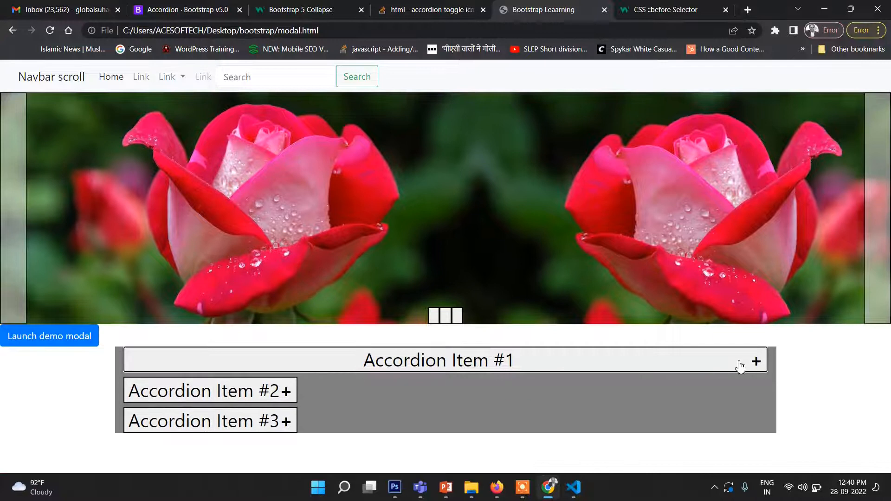